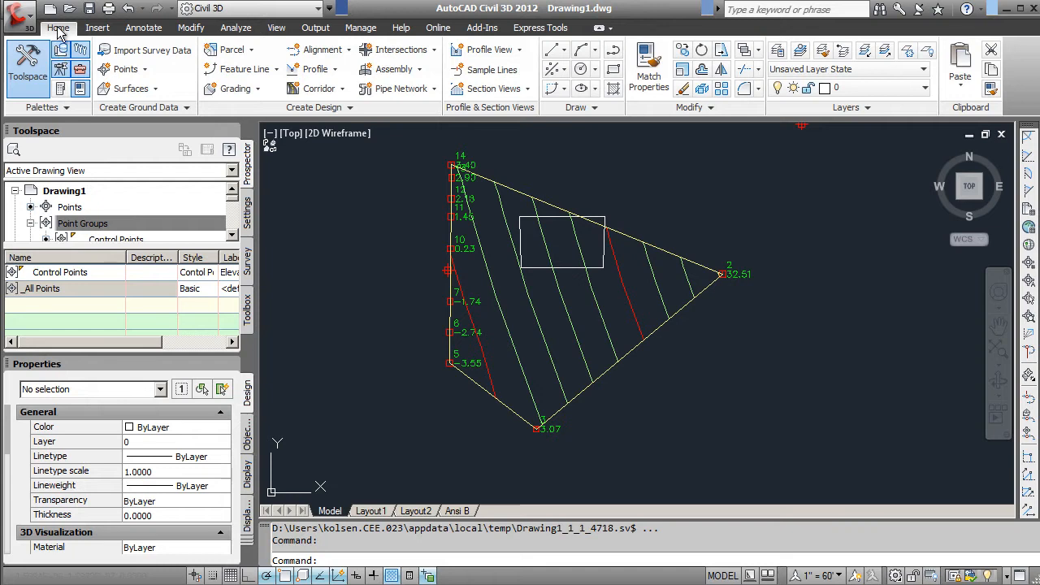
{"action": "mouse_move", "coordinate": [325, 115]}
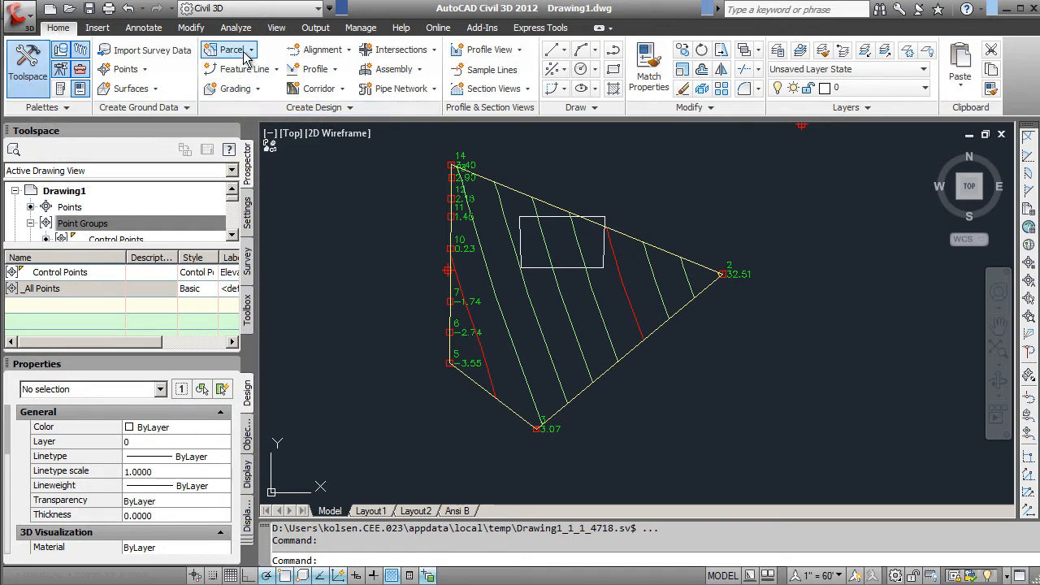
Start Create Parcel from Objects from the Home tab's Parcel dropdown
{"action": "left_click", "coordinate": [231, 49]}
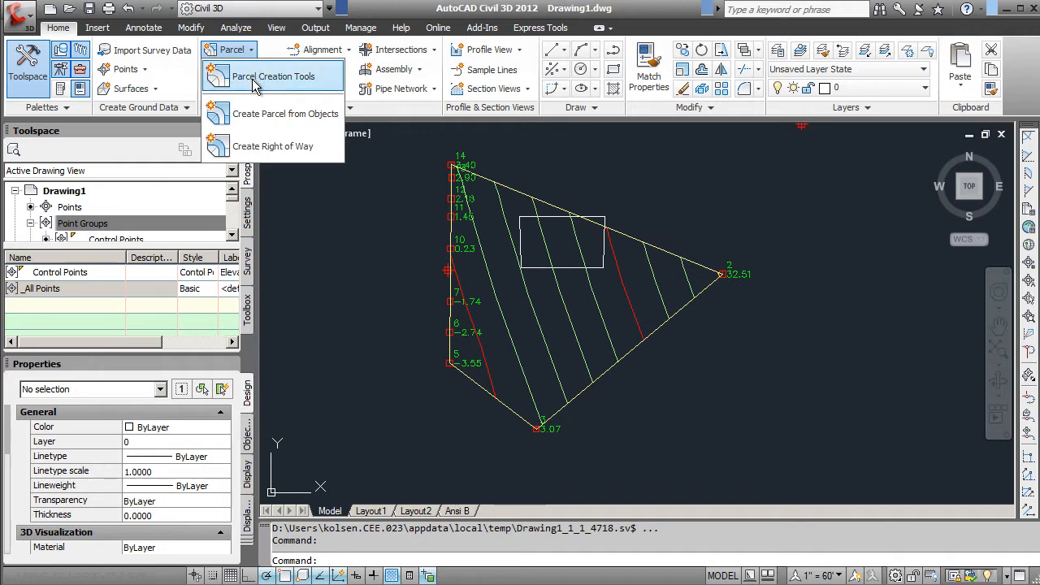
{"action": "mouse_move", "coordinate": [259, 133]}
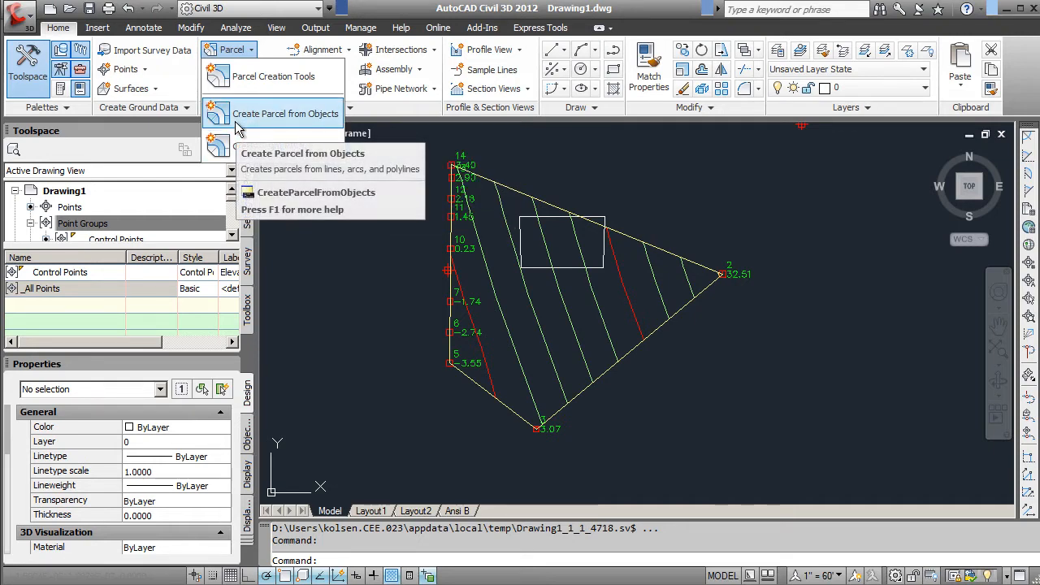
{"action": "left_click", "coordinate": [285, 114]}
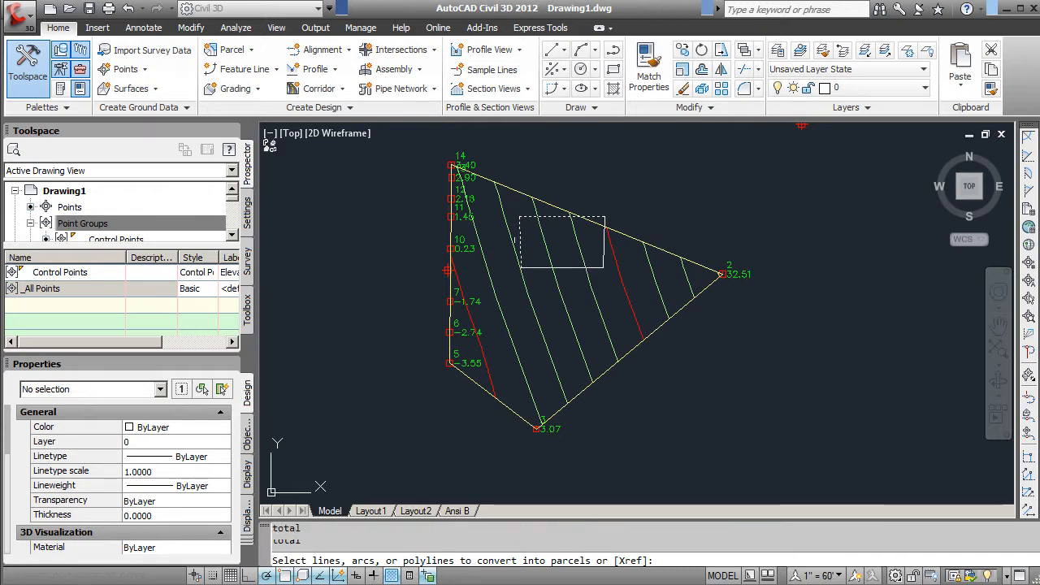
Convert the boundary lines into parcel Property : 1 on Site 1 with Property style and Parcel Name label
{"action": "left_click", "coordinate": [603, 247]}
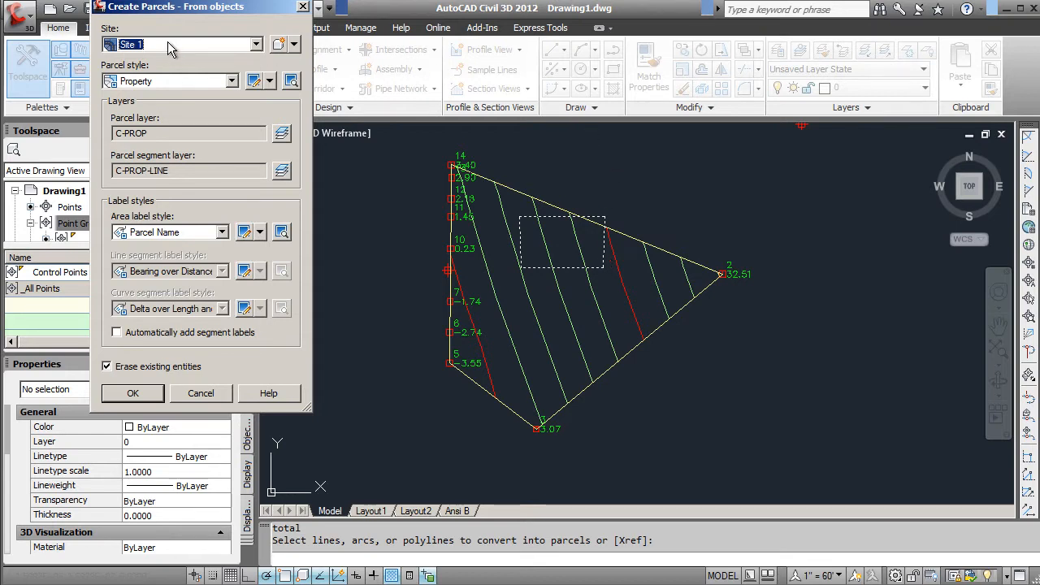
{"action": "mouse_move", "coordinate": [143, 44]}
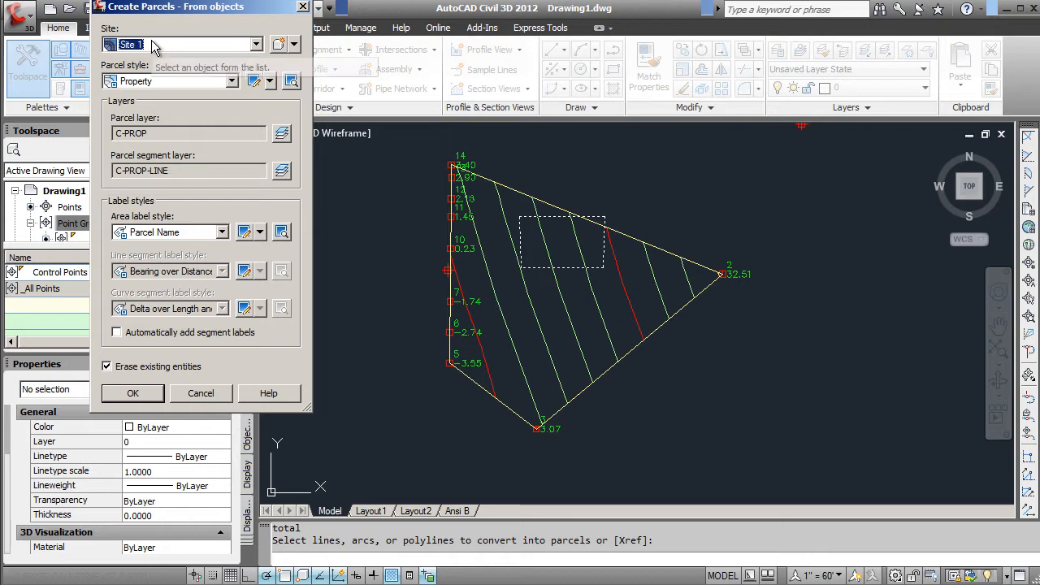
{"action": "mouse_move", "coordinate": [157, 81]}
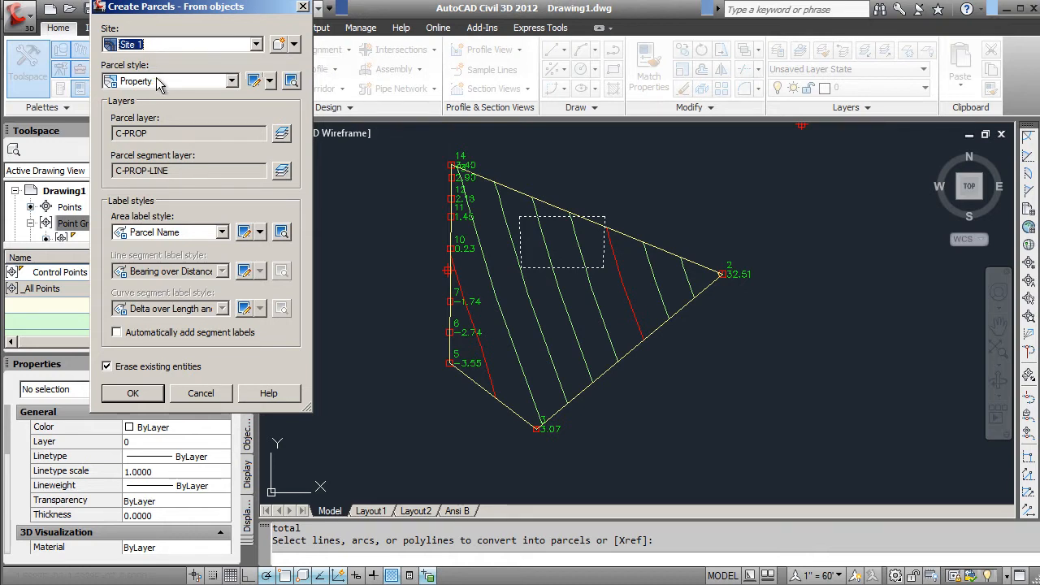
{"action": "mouse_move", "coordinate": [154, 81]}
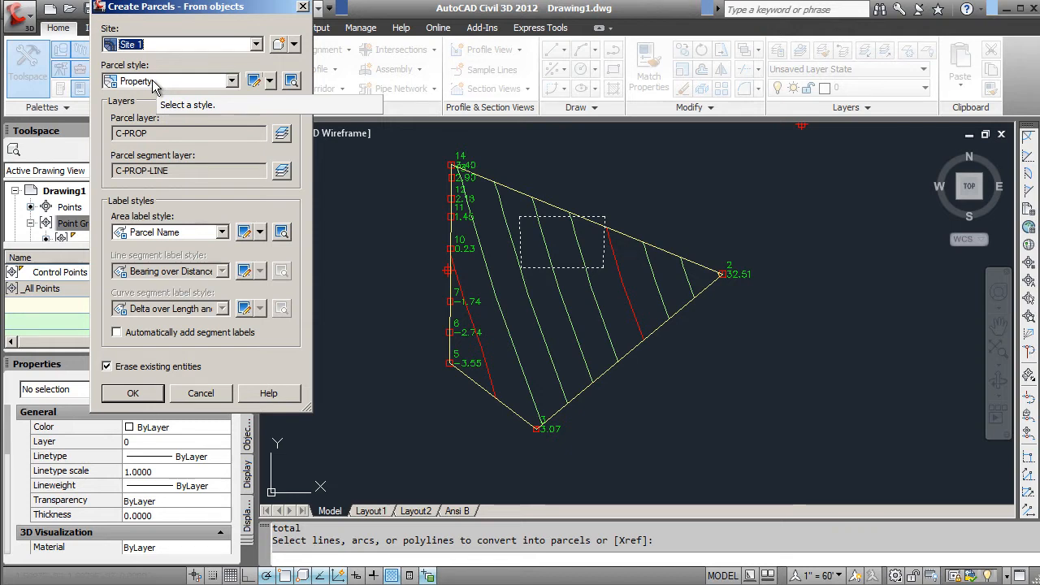
{"action": "mouse_move", "coordinate": [210, 194]}
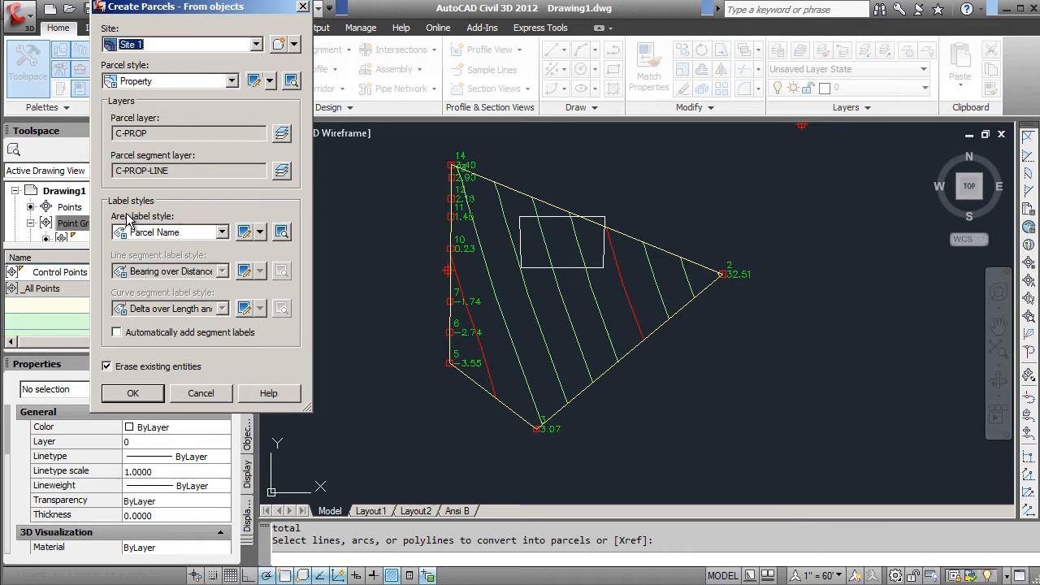
{"action": "left_click", "coordinate": [221, 231]}
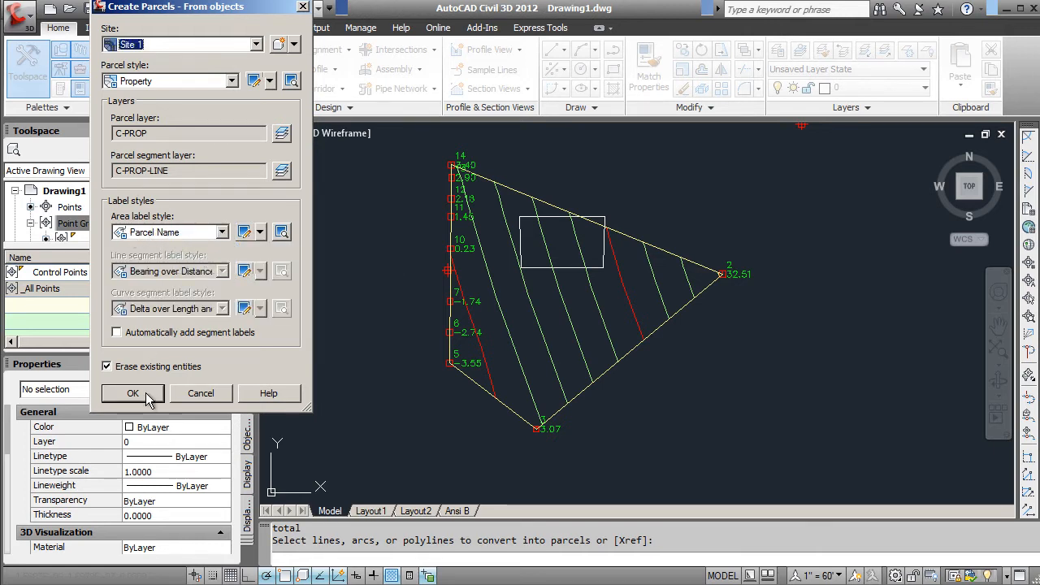
{"action": "left_click", "coordinate": [133, 393]}
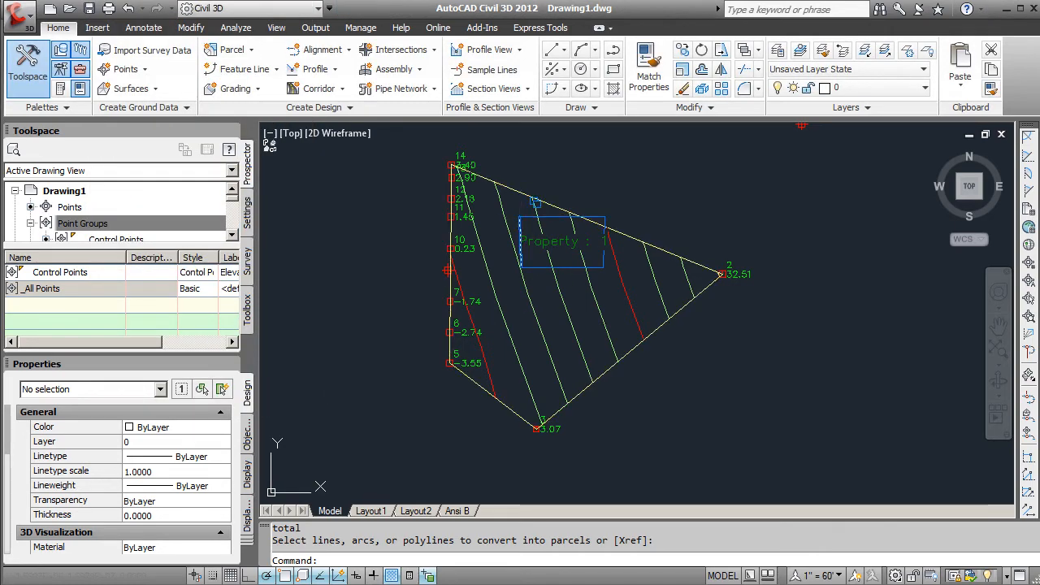
Select parcel Property : 1 by its label and review its settings in the Properties palette
{"action": "left_click", "coordinate": [599, 224]}
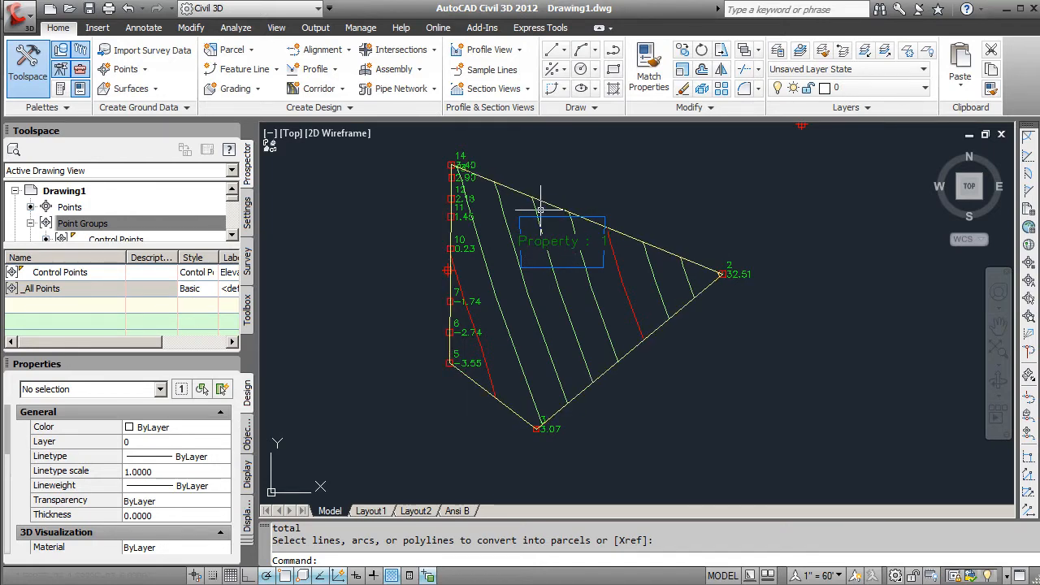
{"action": "left_click", "coordinate": [536, 224]}
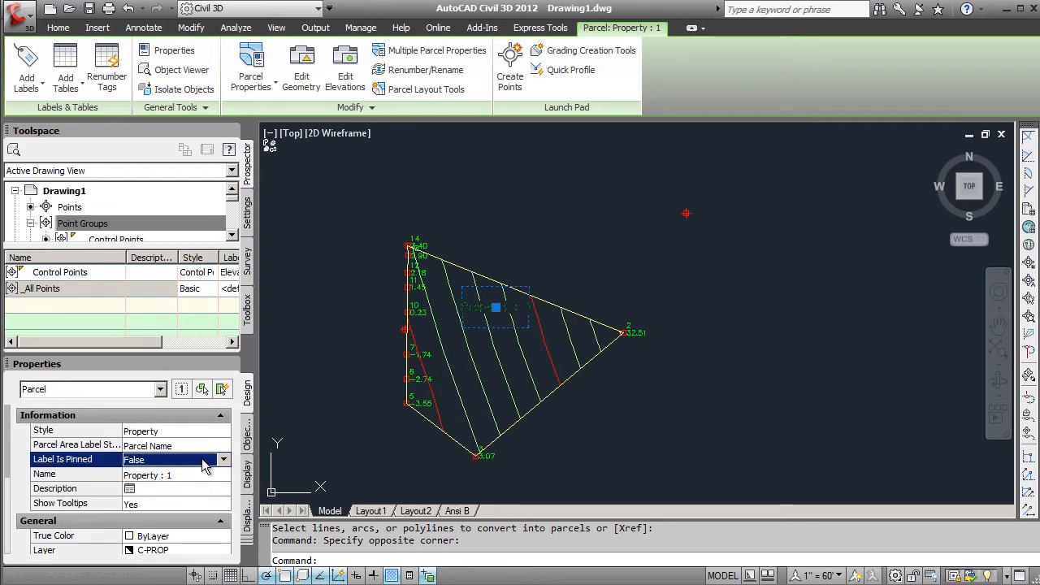
{"action": "mouse_move", "coordinate": [208, 559]}
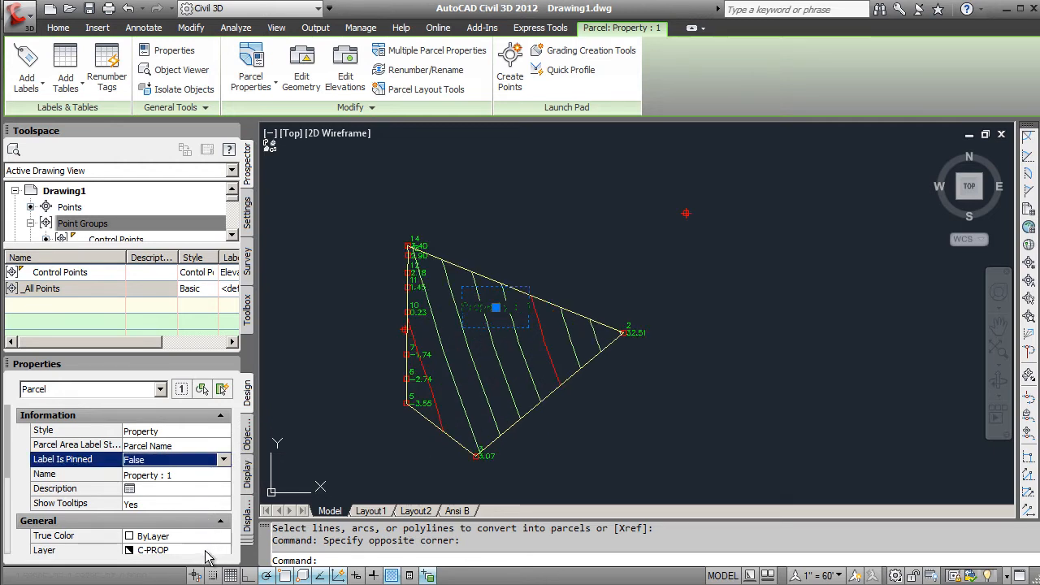
{"action": "scroll", "scroll_direction": "down", "scroll_amount": 3}
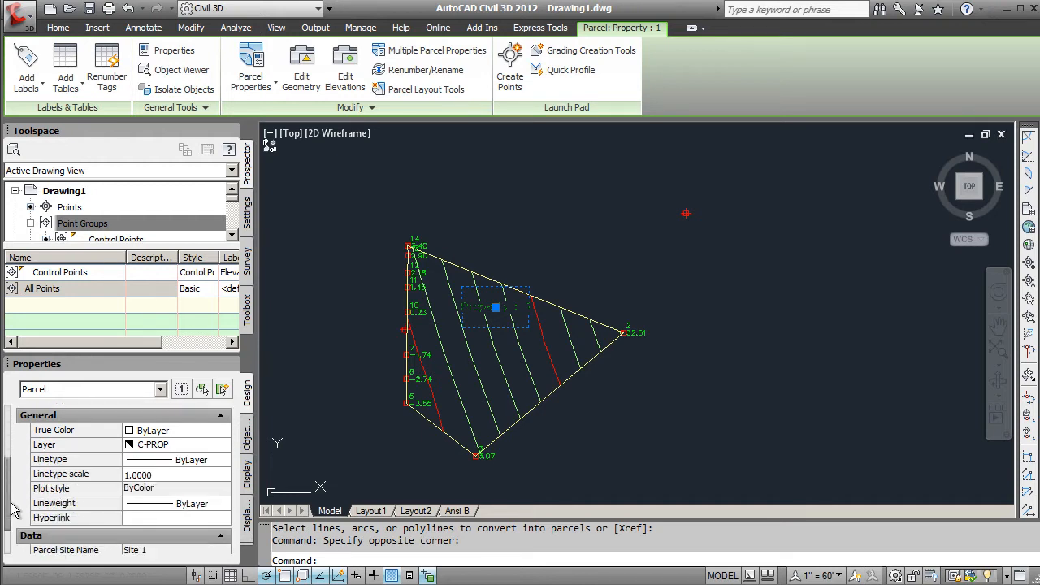
{"action": "scroll", "scroll_direction": "down", "scroll_amount": 3}
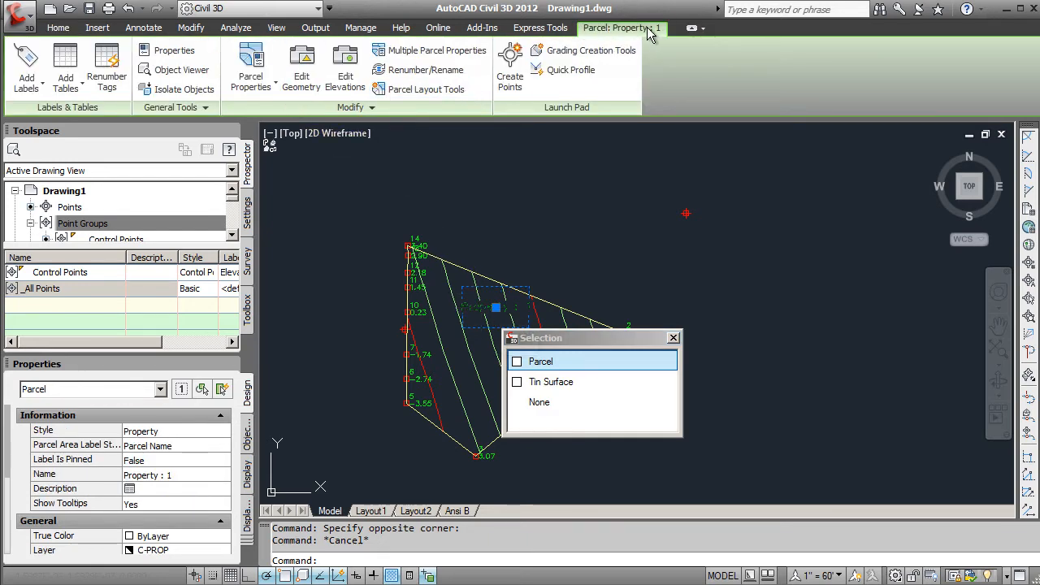
{"action": "mouse_move", "coordinate": [366, 91]}
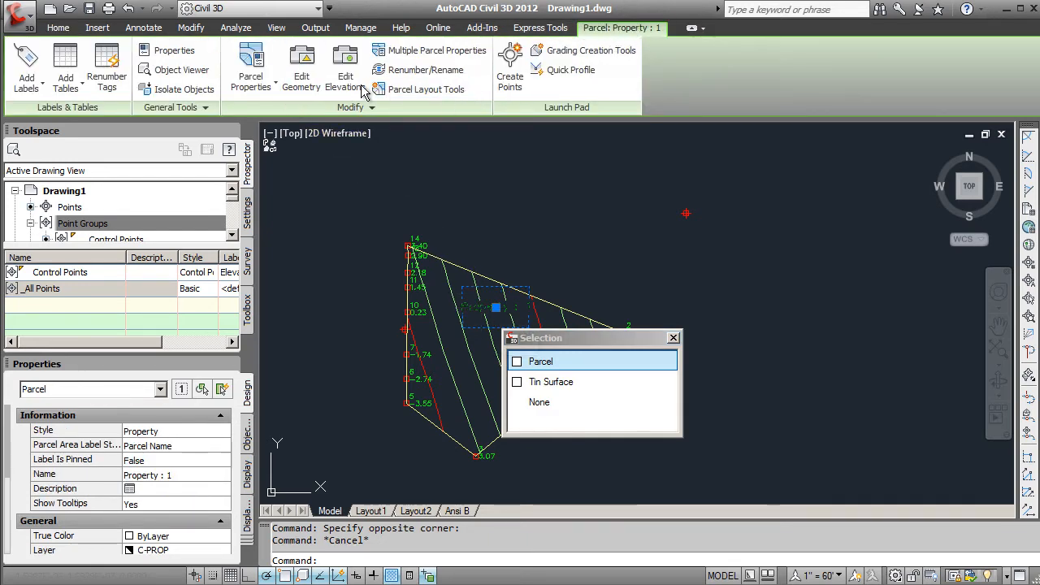
Bring up the Parcel Properties options for parcel Property : 1
{"action": "left_click", "coordinate": [250, 65]}
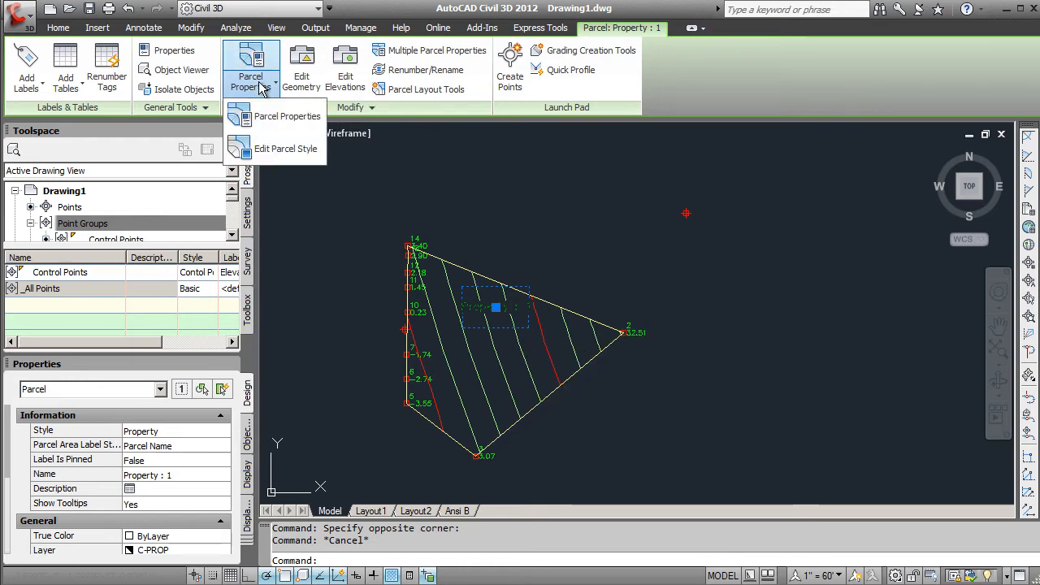
{"action": "mouse_move", "coordinate": [286, 117]}
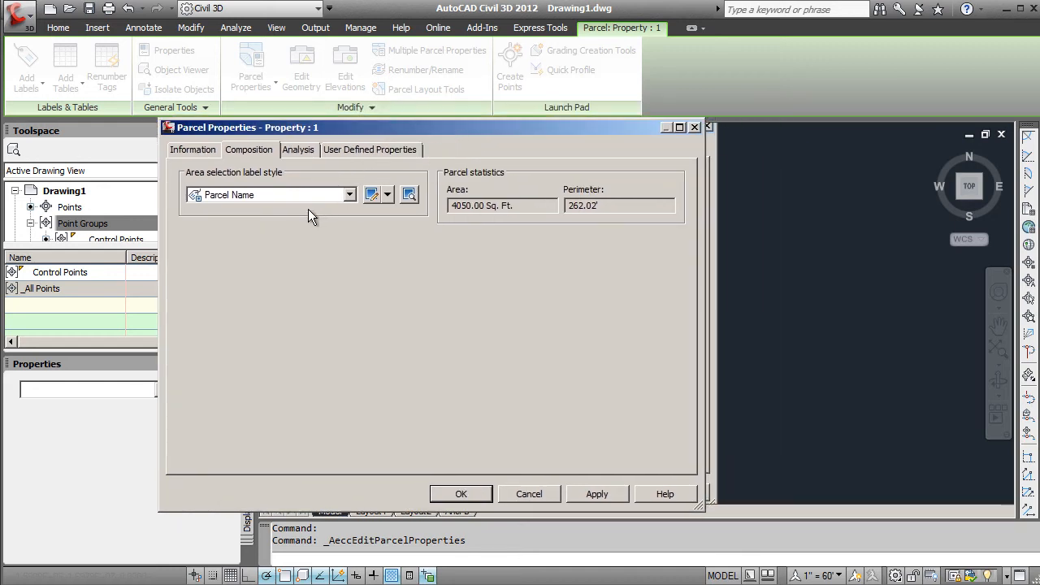
{"action": "mouse_move", "coordinate": [370, 195]}
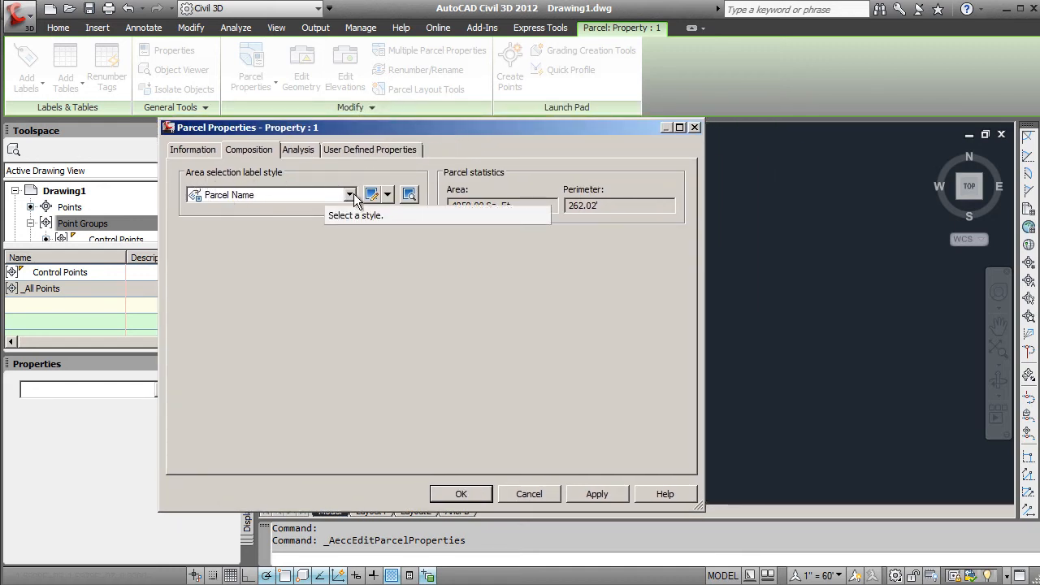
Set the area label style to Name Square Foot & Acres, showing 4050.00 sq ft and 0.09 acres
{"action": "left_click", "coordinate": [351, 195]}
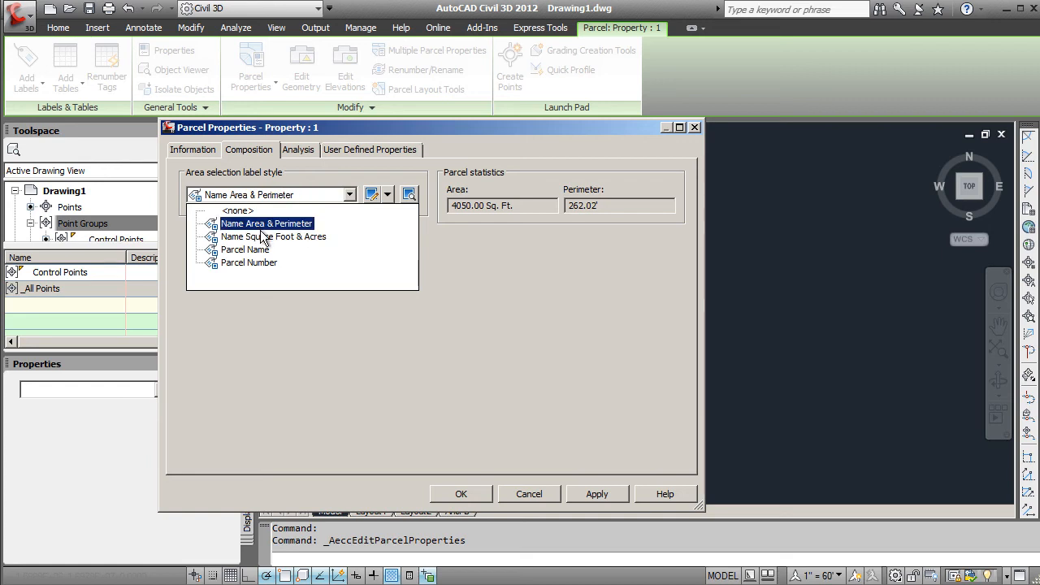
{"action": "left_click", "coordinate": [273, 238]}
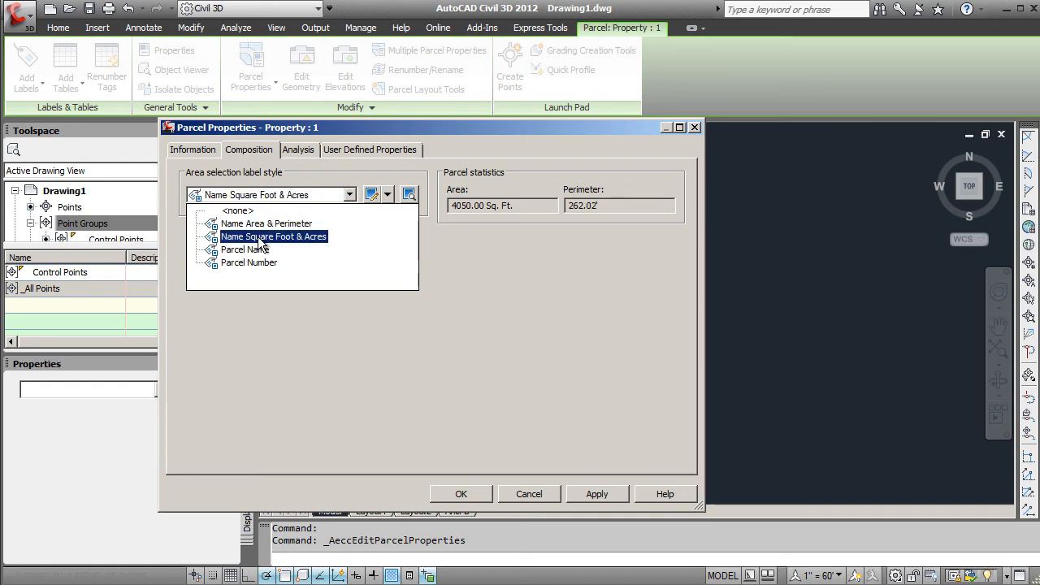
{"action": "left_click", "coordinate": [273, 237]}
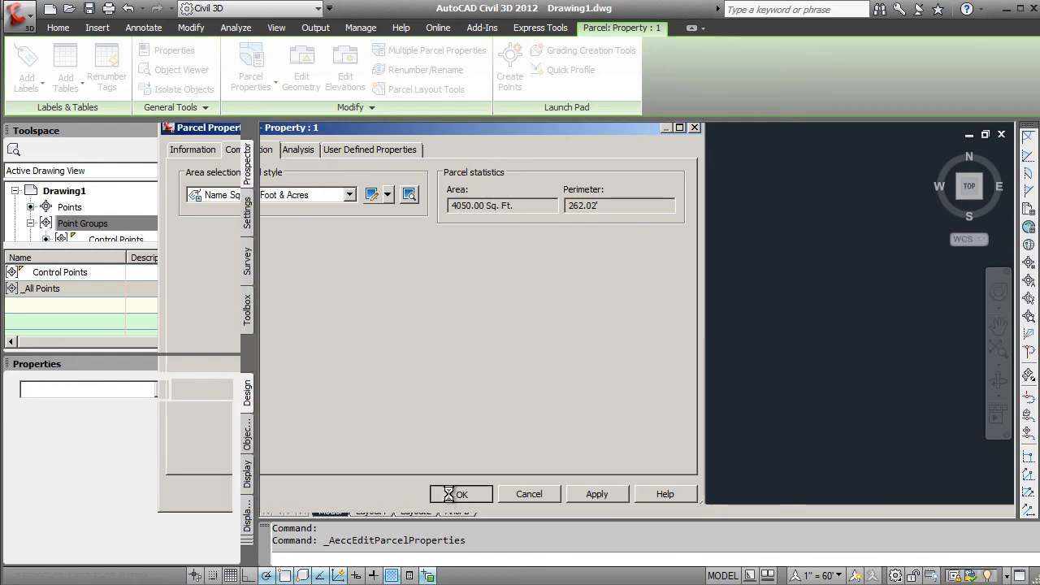
{"action": "left_click", "coordinate": [461, 494]}
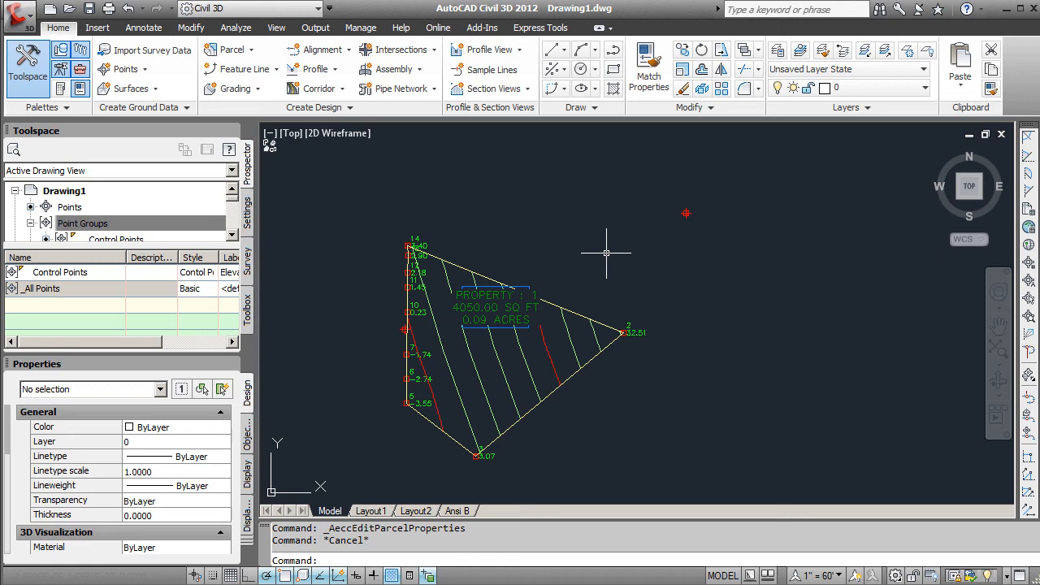
{"action": "mouse_move", "coordinate": [589, 264]}
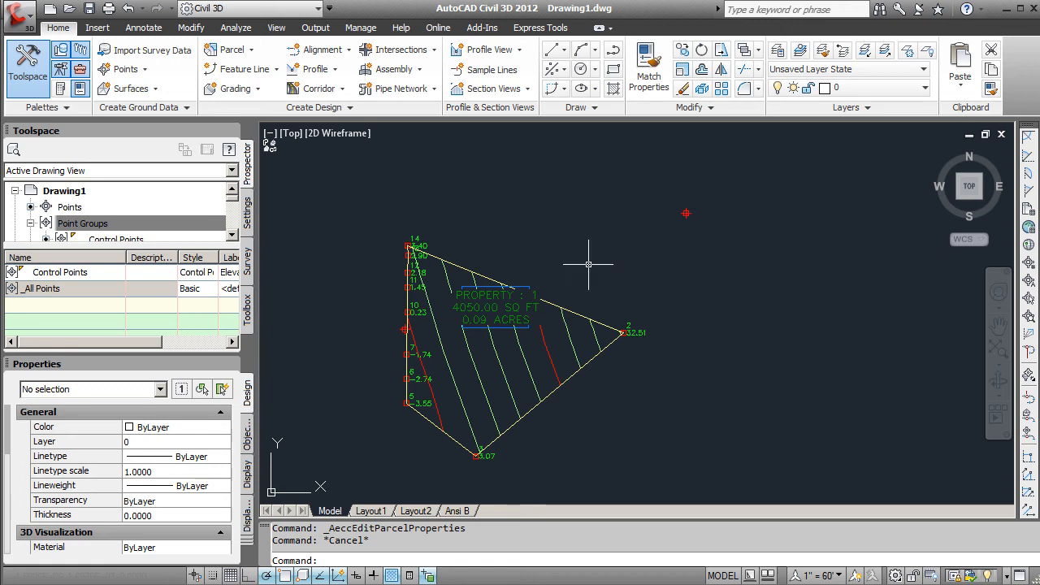